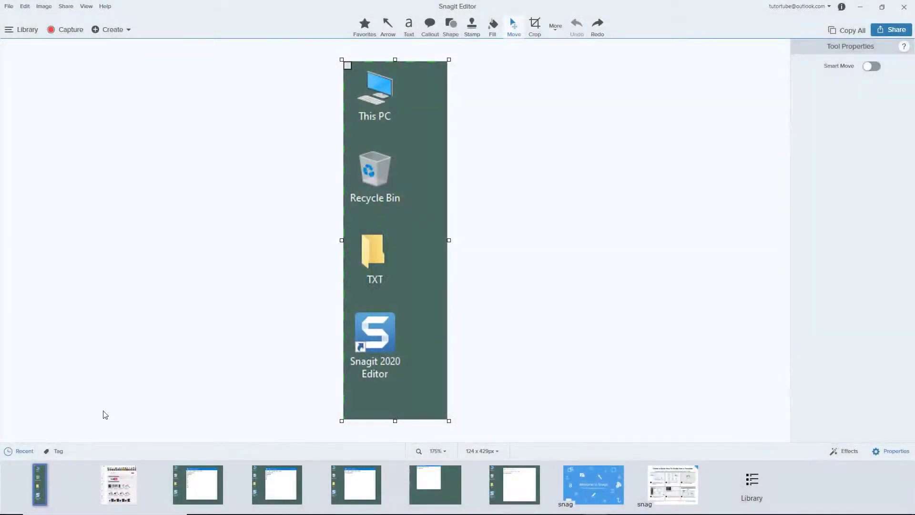
{"action": "mouse_move", "coordinate": [277, 485]}
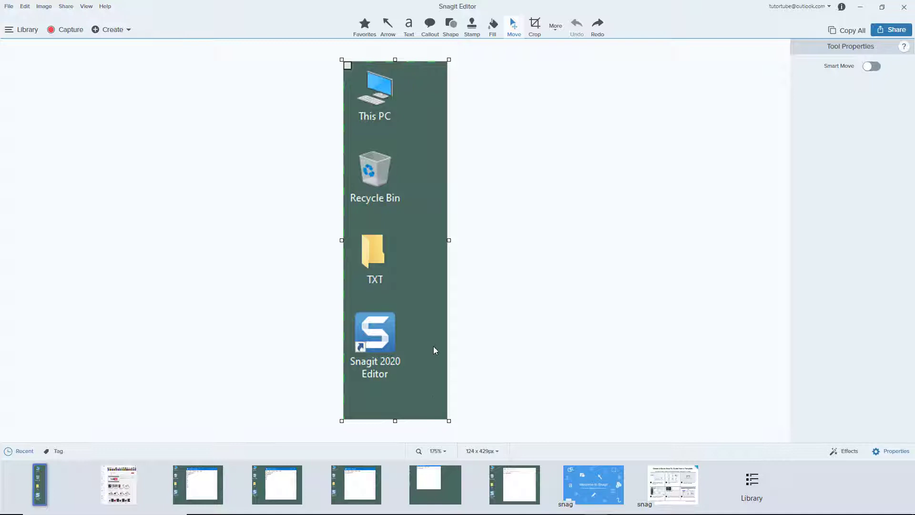
{"action": "mouse_move", "coordinate": [277, 484]}
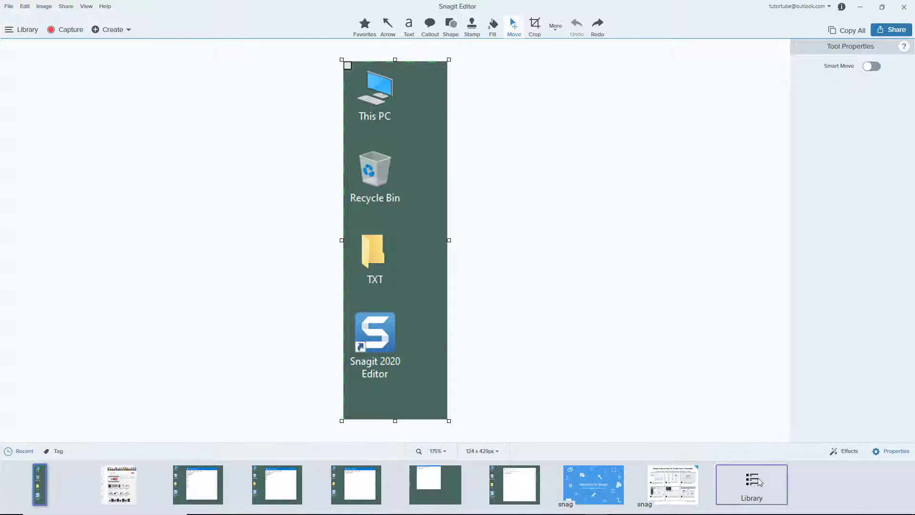
Show the Library's recent captures sorted by name, briefly selecting then deselecting the Sep 14 capture.
{"action": "left_click", "coordinate": [752, 484]}
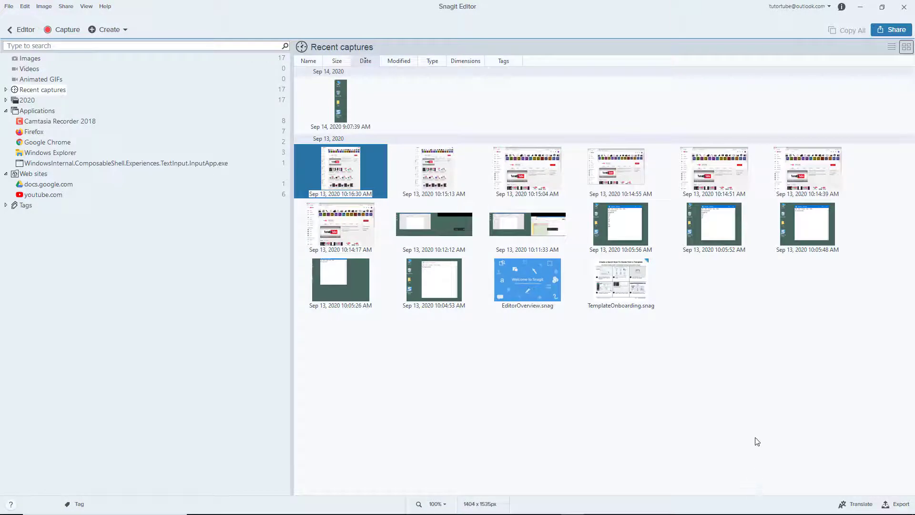
{"action": "mouse_move", "coordinate": [492, 269]}
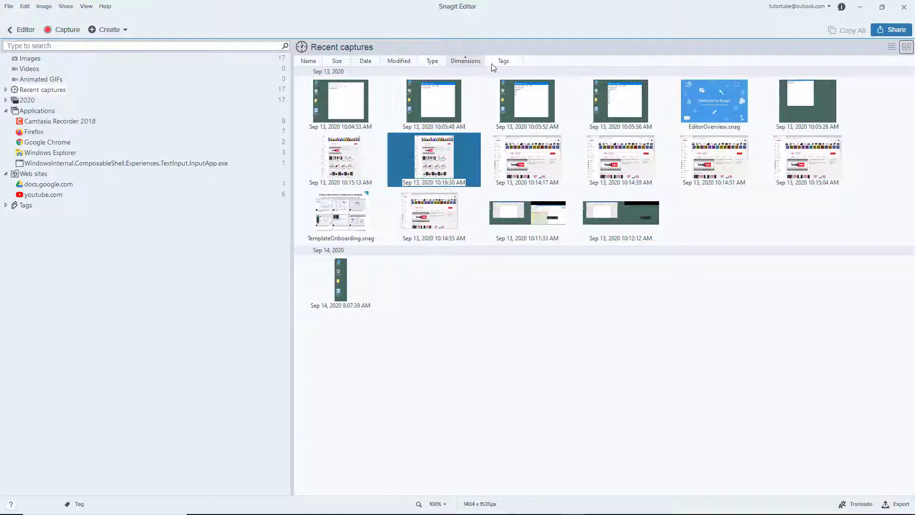
{"action": "left_click", "coordinate": [309, 61]}
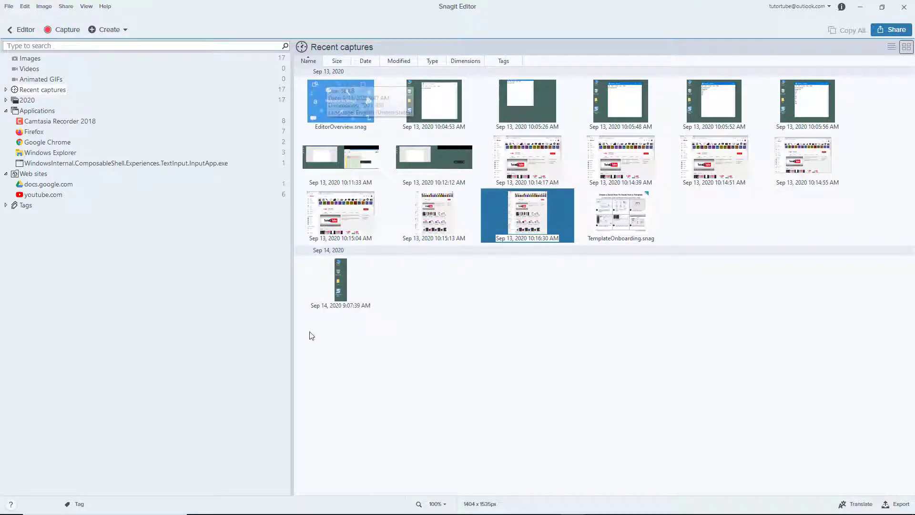
{"action": "left_click", "coordinate": [340, 282]}
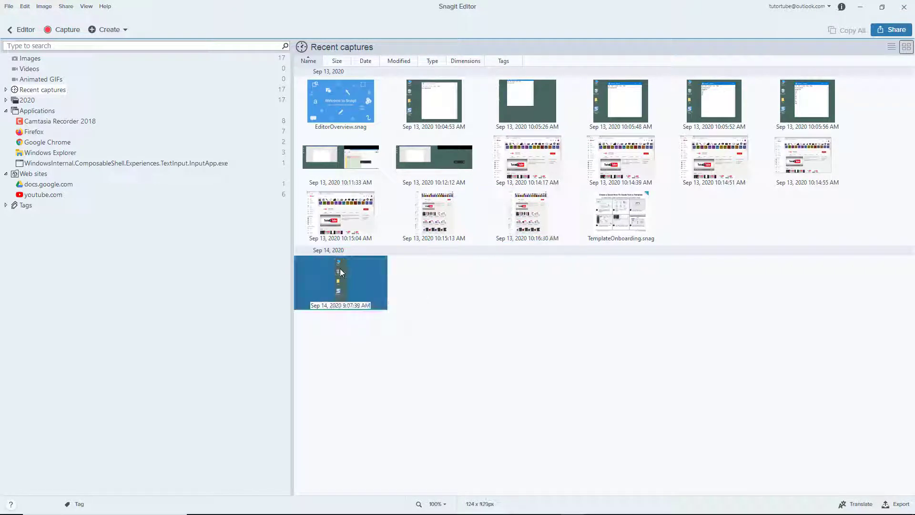
{"action": "left_click", "coordinate": [430, 284]}
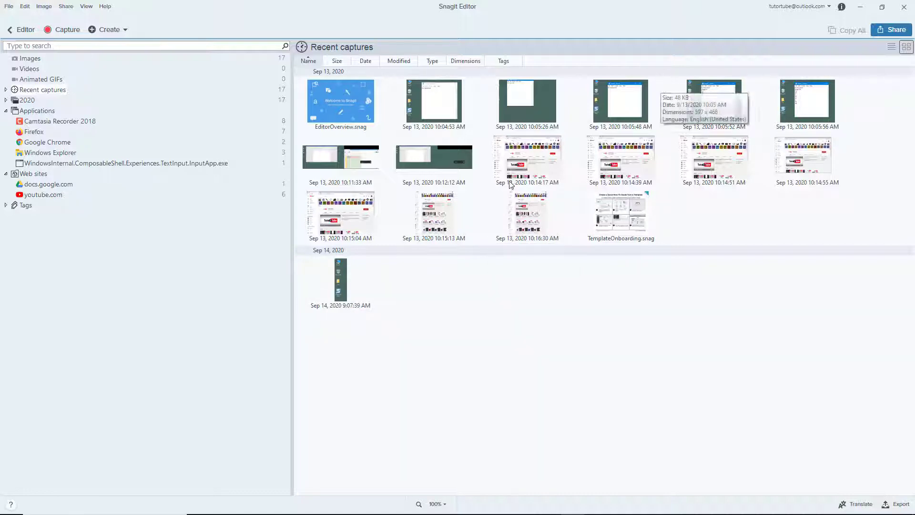
{"action": "mouse_move", "coordinate": [505, 141]}
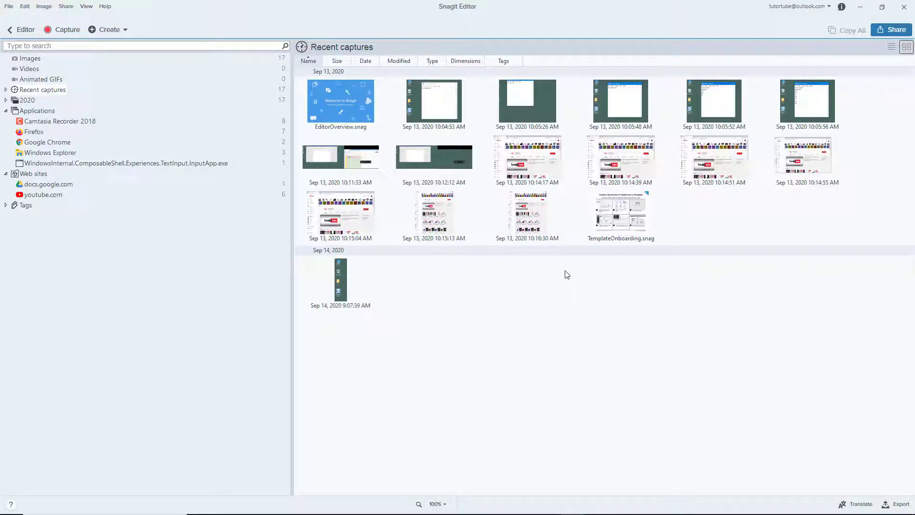
{"action": "mouse_move", "coordinate": [473, 136]}
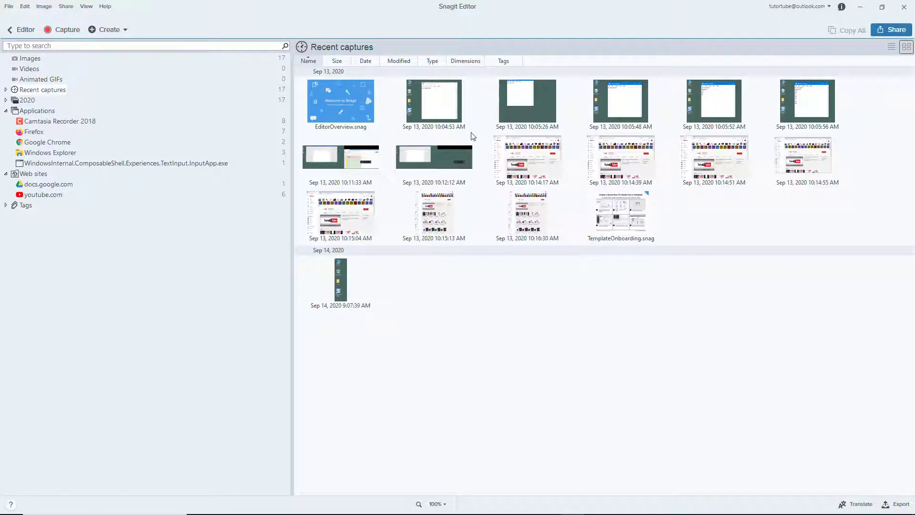
{"action": "mouse_move", "coordinate": [20, 36]}
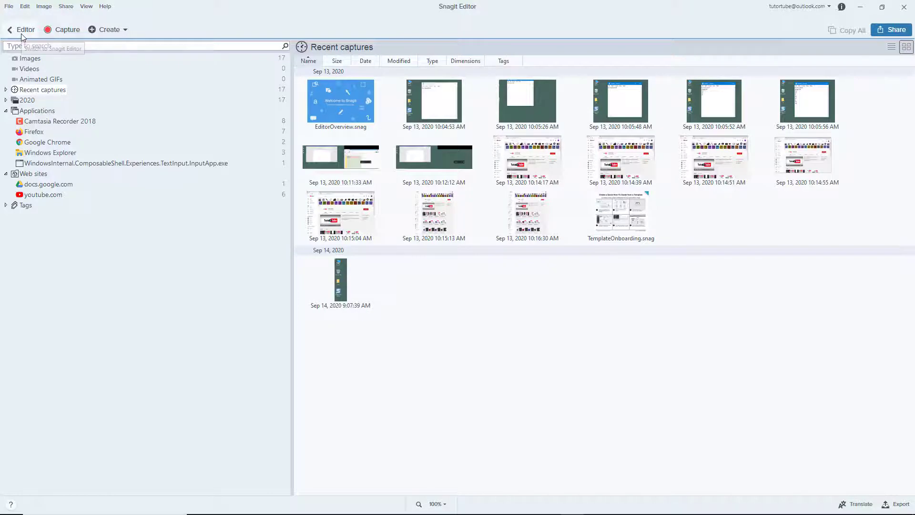
Back in the editor, find the Library location in Editor Preferences' Library tab.
{"action": "left_click", "coordinate": [25, 6]}
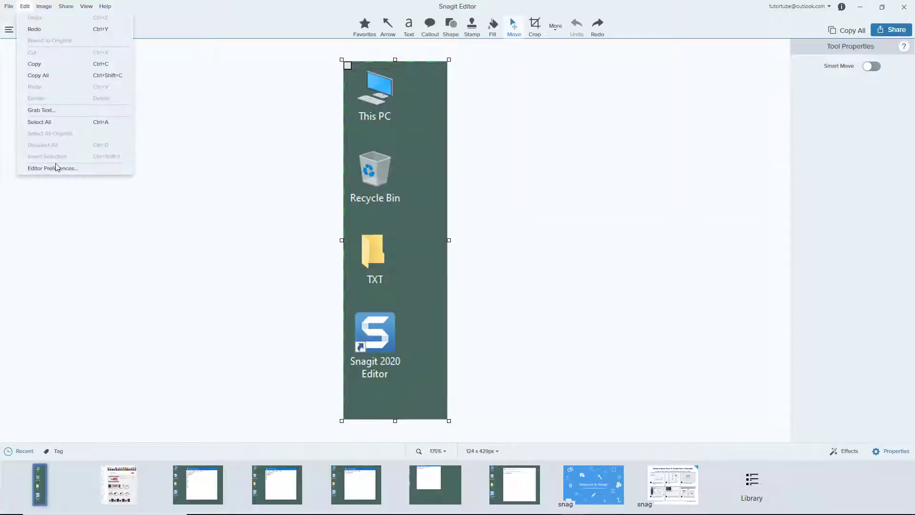
{"action": "left_click", "coordinate": [53, 169]}
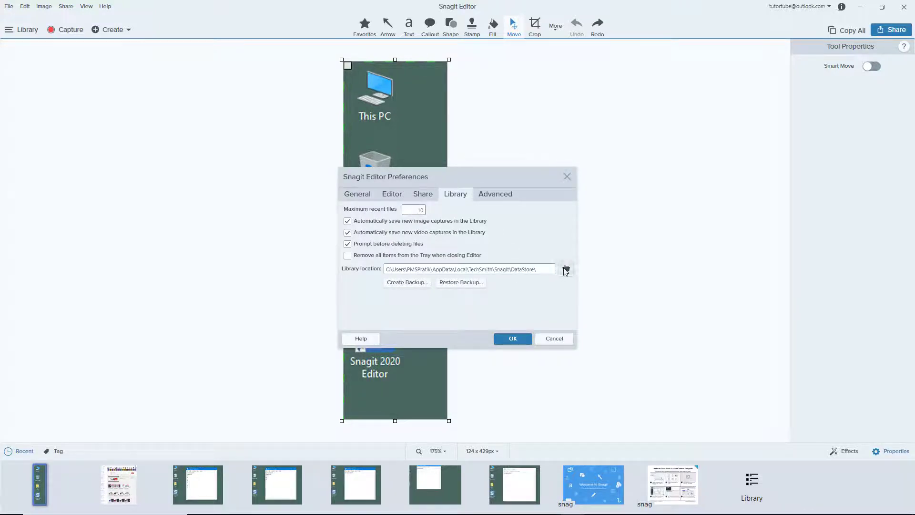
{"action": "mouse_move", "coordinate": [532, 285]}
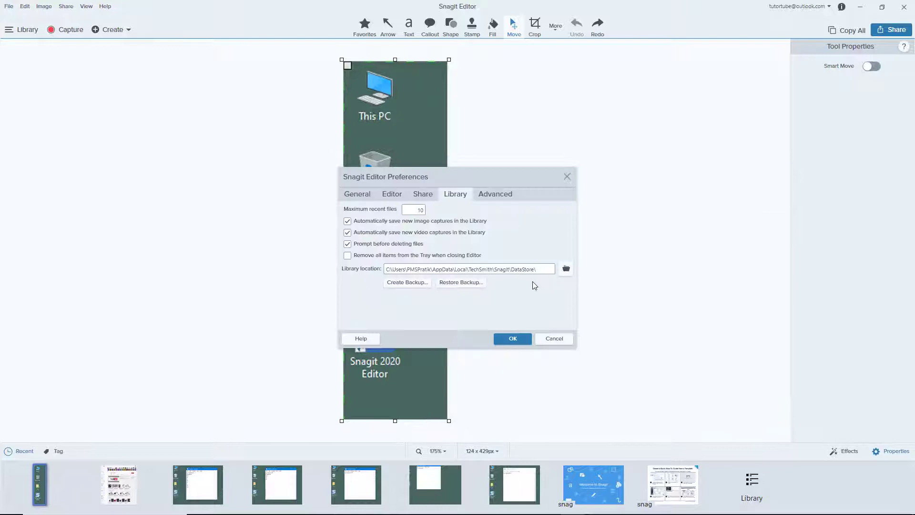
{"action": "triple_click", "coordinate": [467, 269]}
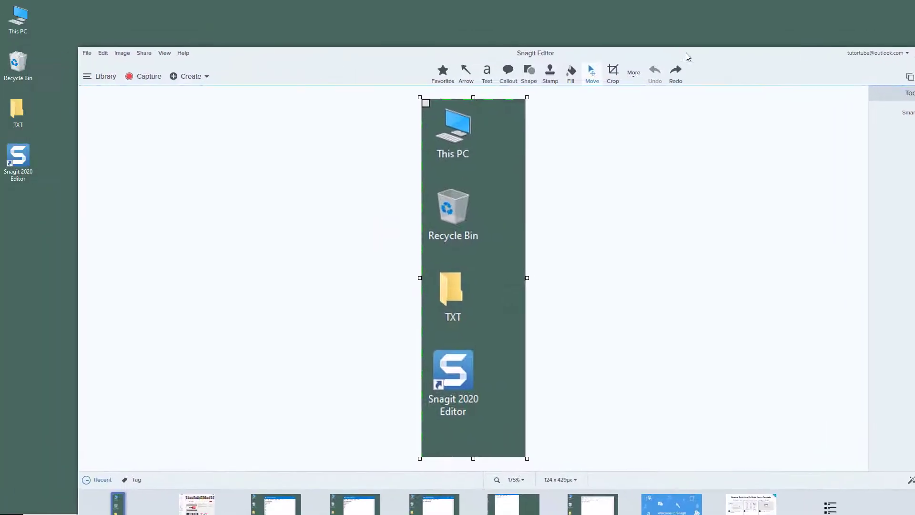
Maximize the DataStore folder, select a SNAG capture file, then close File Explorer.
{"action": "double_click", "coordinate": [17, 17]}
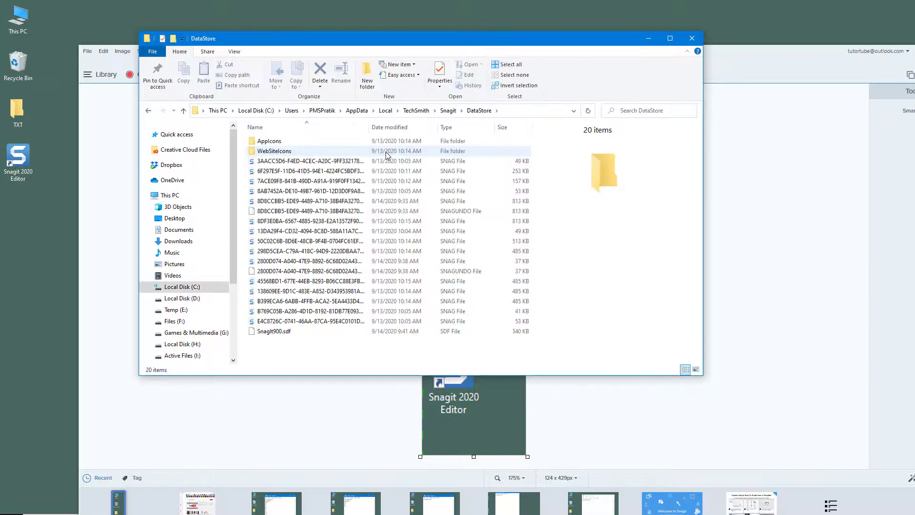
{"action": "left_click", "coordinate": [669, 38]}
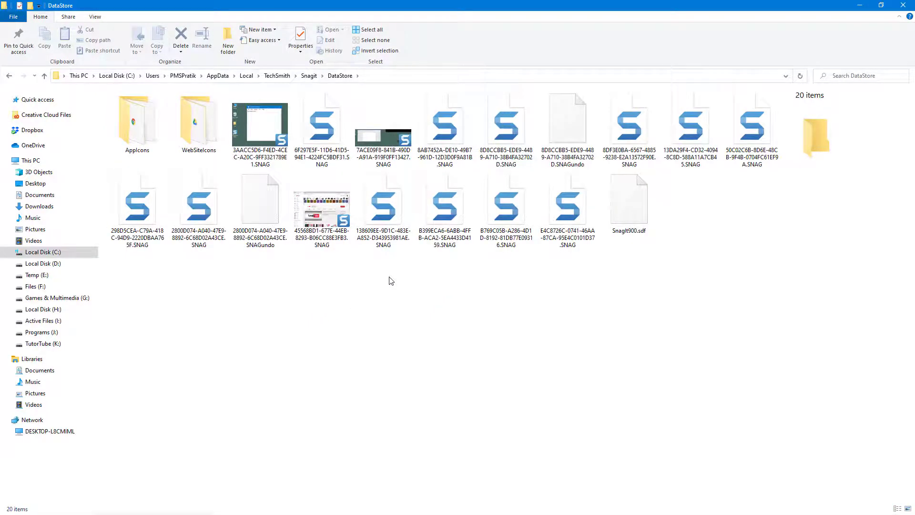
{"action": "left_click", "coordinate": [383, 205]}
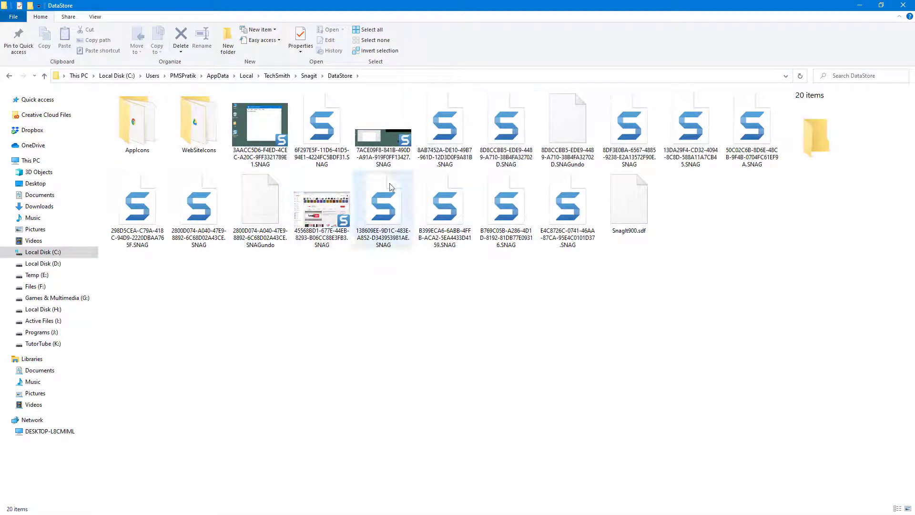
{"action": "left_click", "coordinate": [321, 122]}
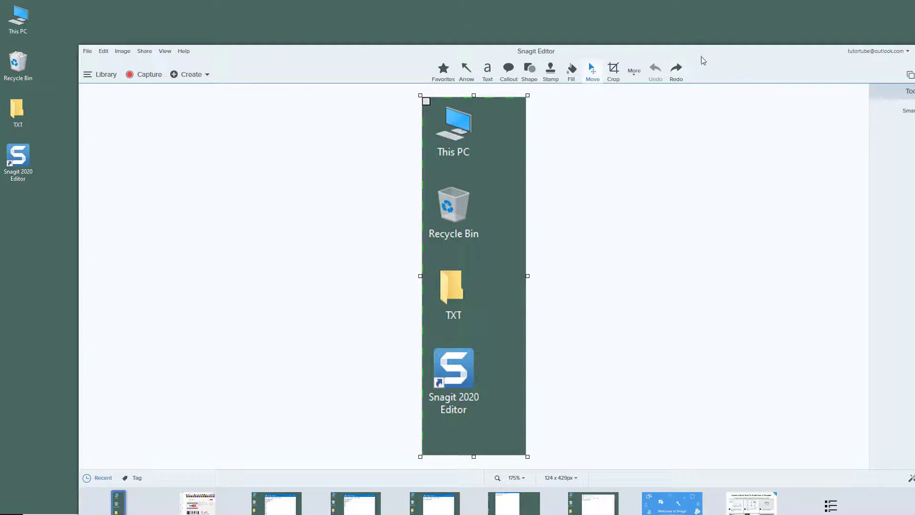
Open the wide Sep 13 10:12:12 AM capture from the Library, then return to the Library.
{"action": "left_click", "coordinate": [106, 74]}
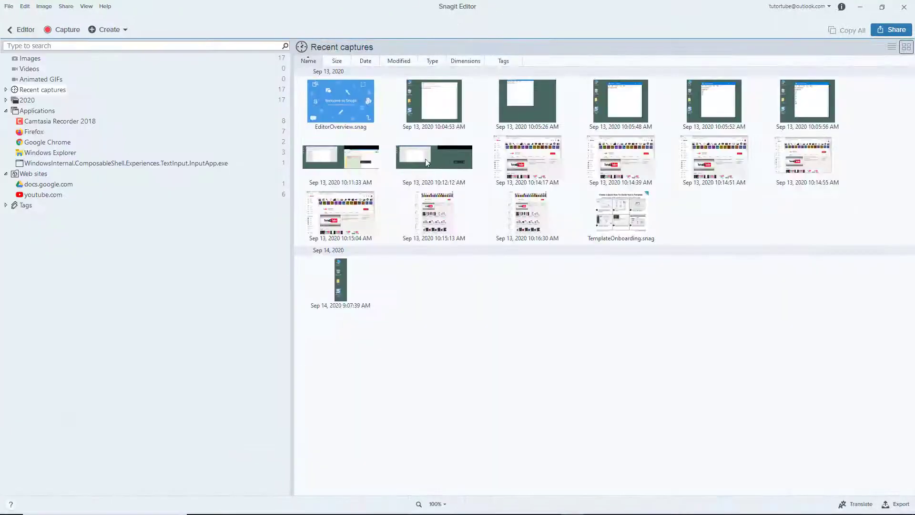
{"action": "mouse_move", "coordinate": [433, 158]}
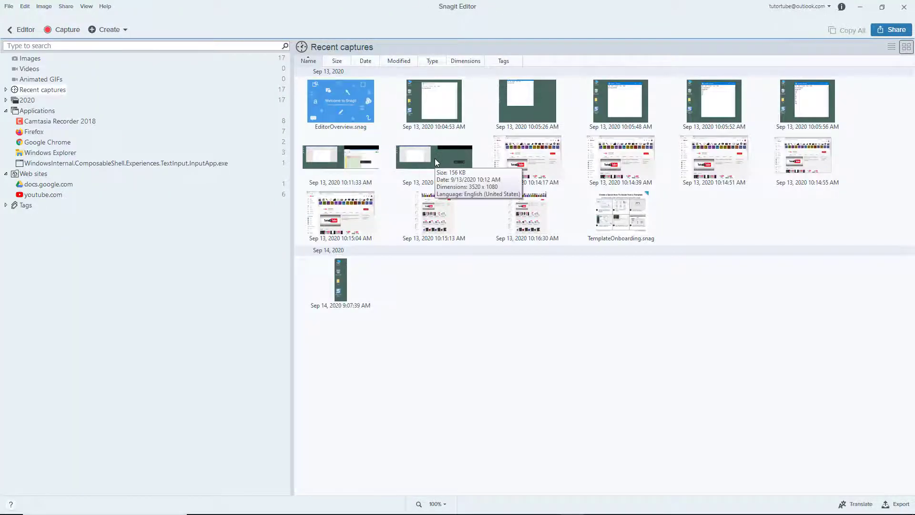
{"action": "double_click", "coordinate": [434, 158]}
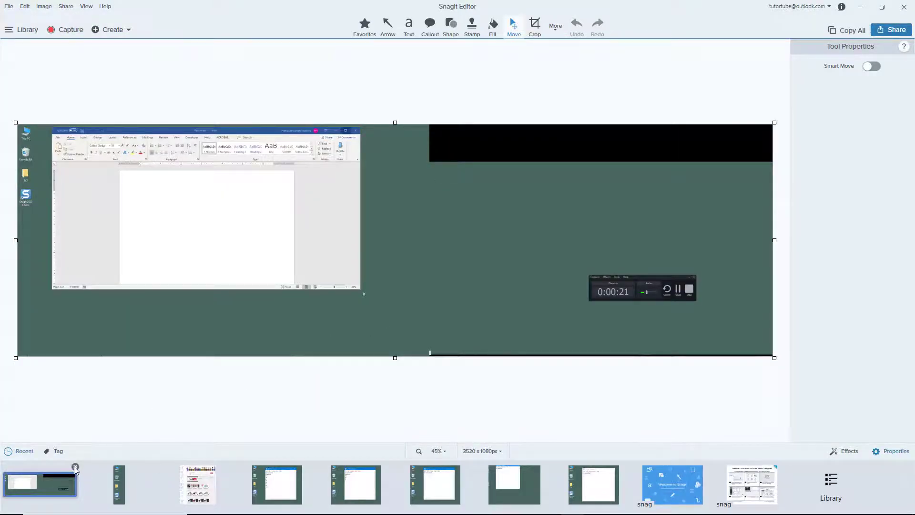
{"action": "left_click", "coordinate": [40, 483]}
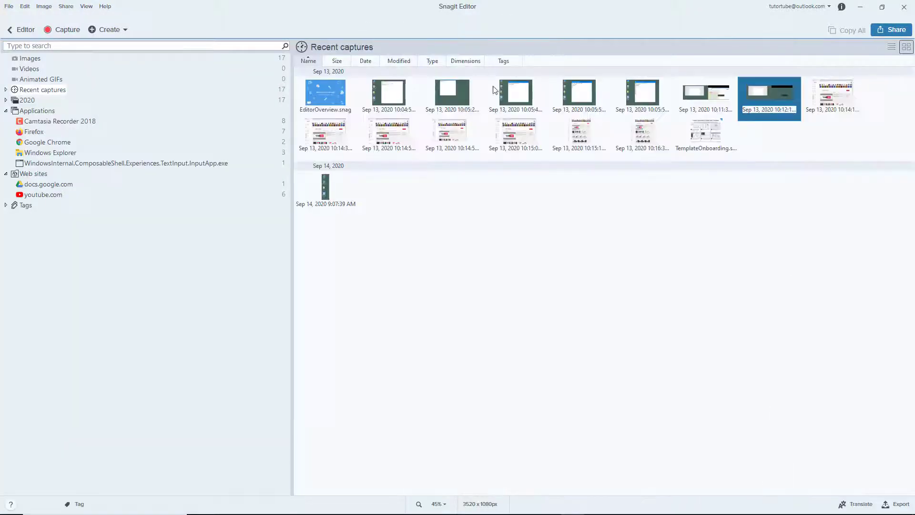
{"action": "mouse_move", "coordinate": [722, 195]}
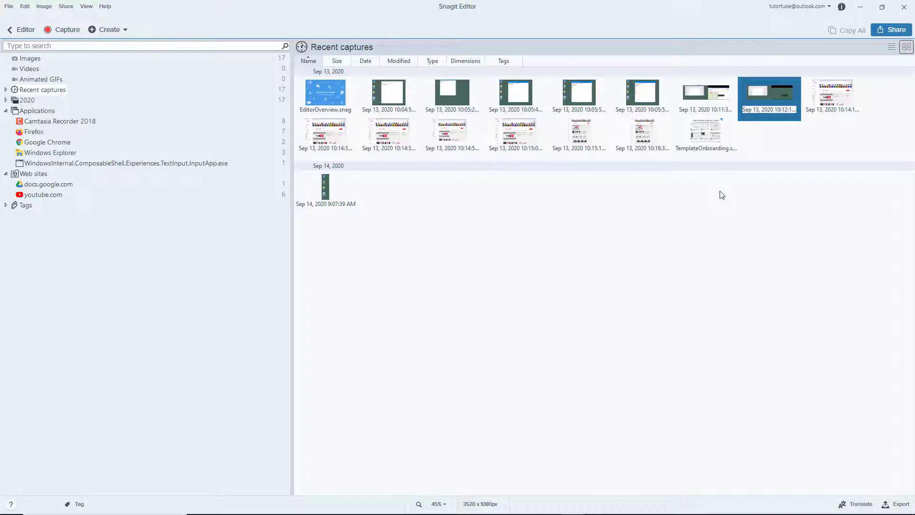
{"action": "mouse_move", "coordinate": [777, 95]}
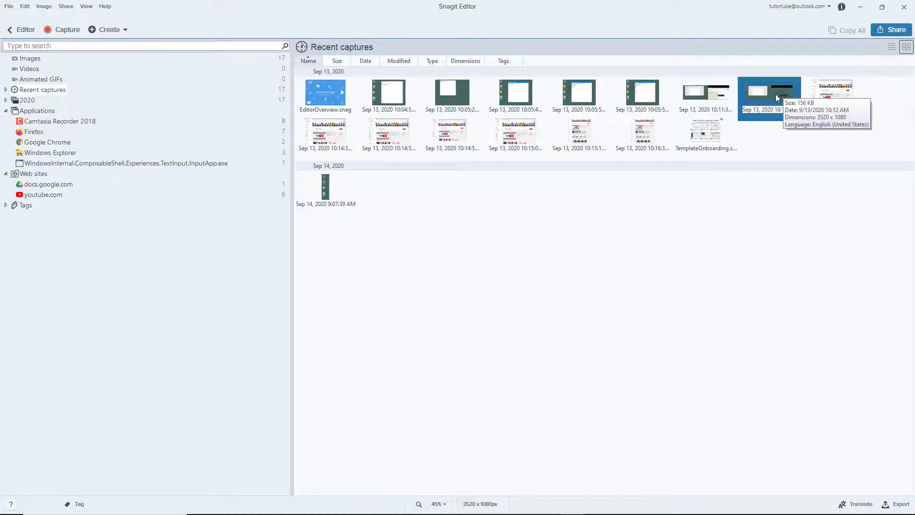
Delete the Sep 13 10:12 AM capture to the Recycle Bin and confirm.
{"action": "right_click", "coordinate": [770, 97]}
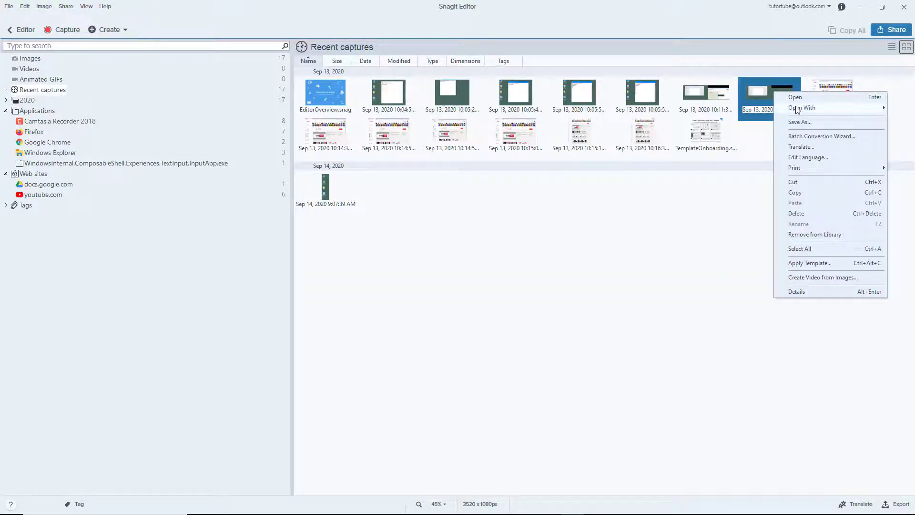
{"action": "left_click", "coordinate": [796, 213]}
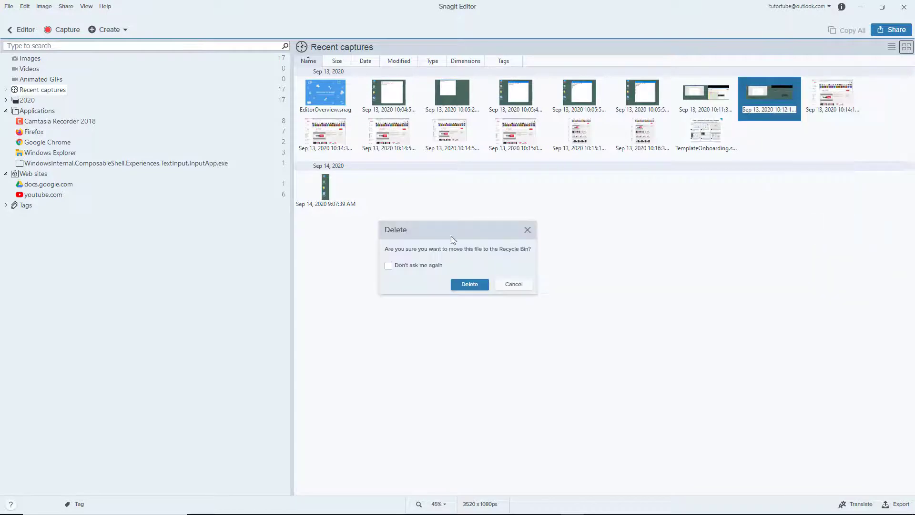
{"action": "mouse_move", "coordinate": [475, 265]}
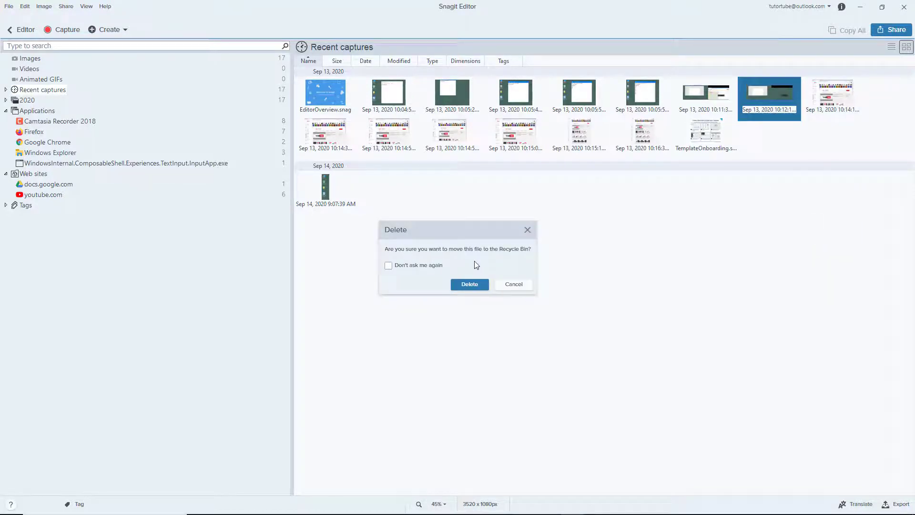
{"action": "left_click", "coordinate": [469, 284]}
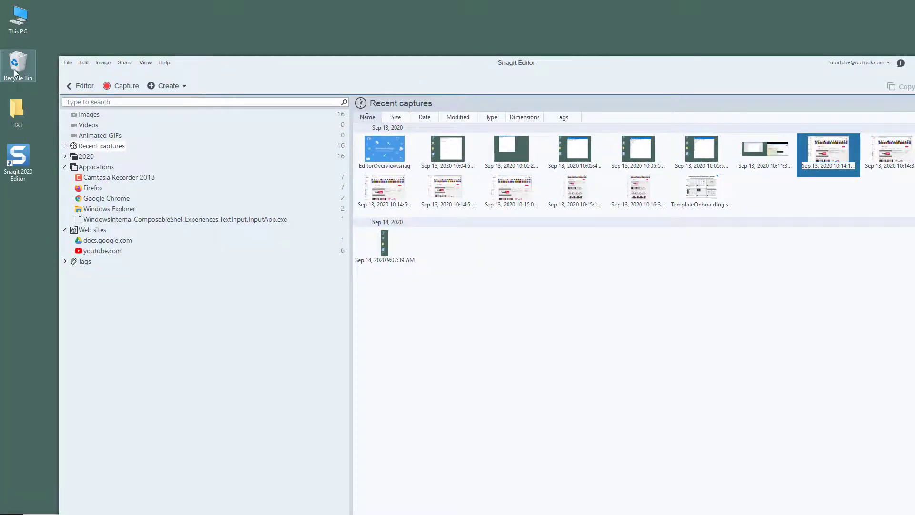
Check the Recycle Bin for the deleted capture, then deselect everything in the library.
{"action": "double_click", "coordinate": [17, 62]}
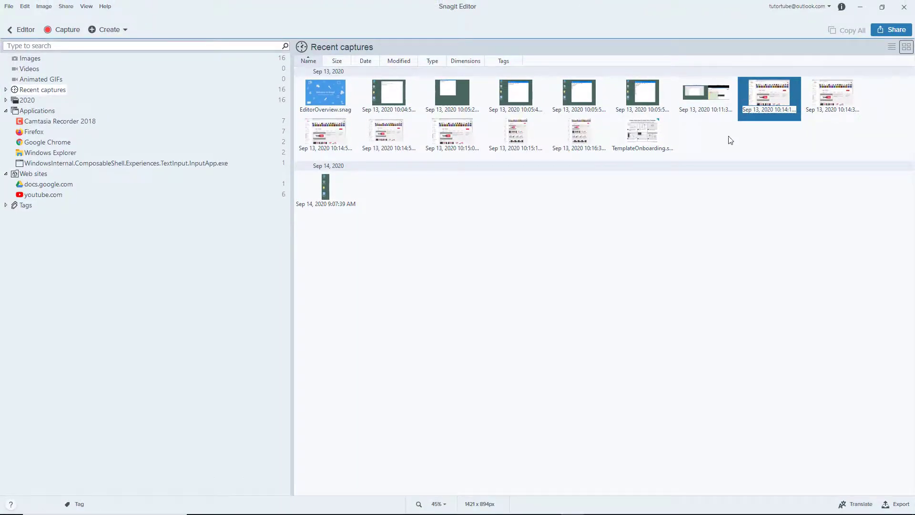
{"action": "mouse_move", "coordinate": [641, 231]}
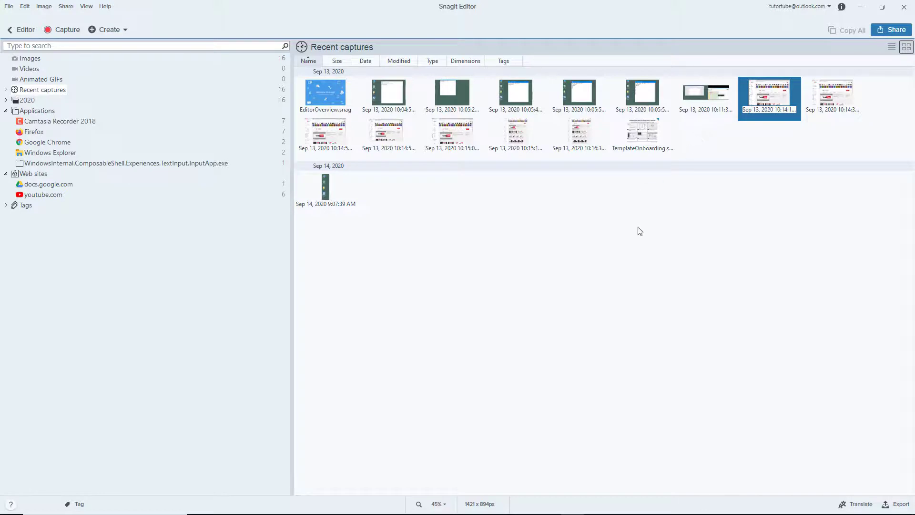
{"action": "left_click", "coordinate": [639, 260]}
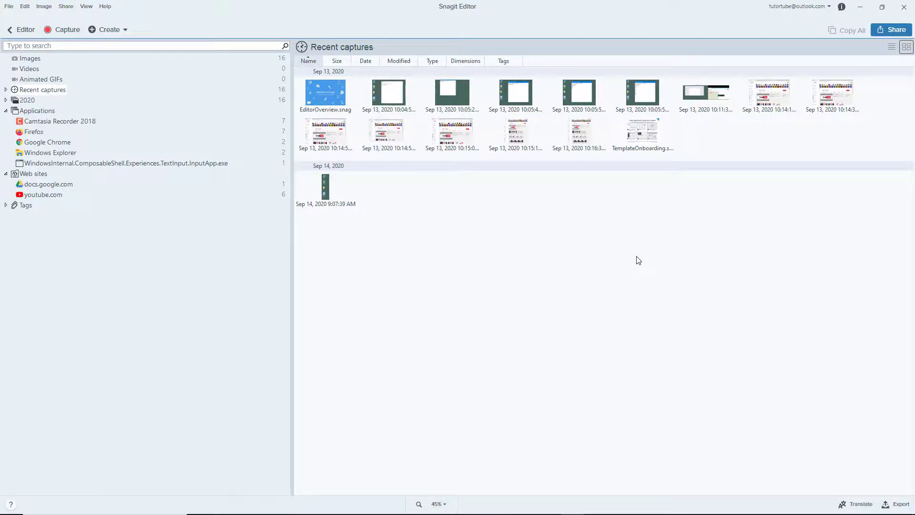
{"action": "mouse_move", "coordinate": [650, 265]}
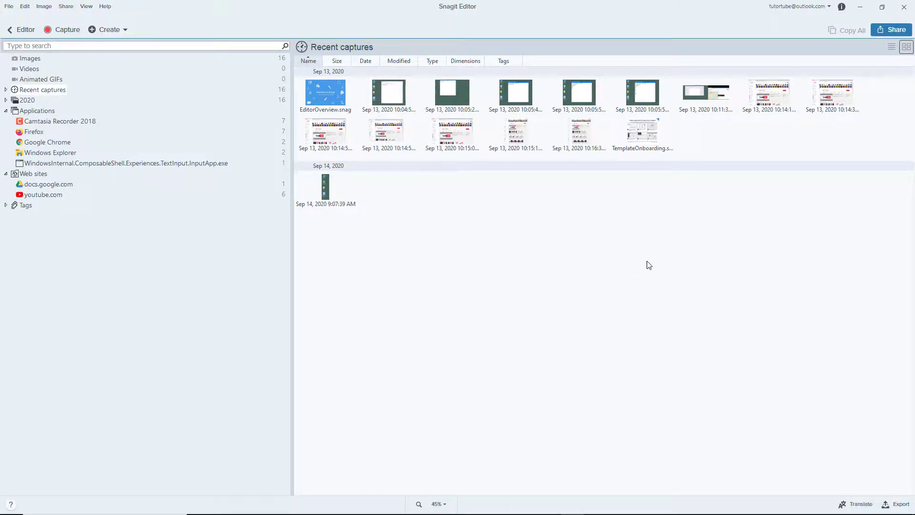
{"action": "mouse_move", "coordinate": [385, 157]}
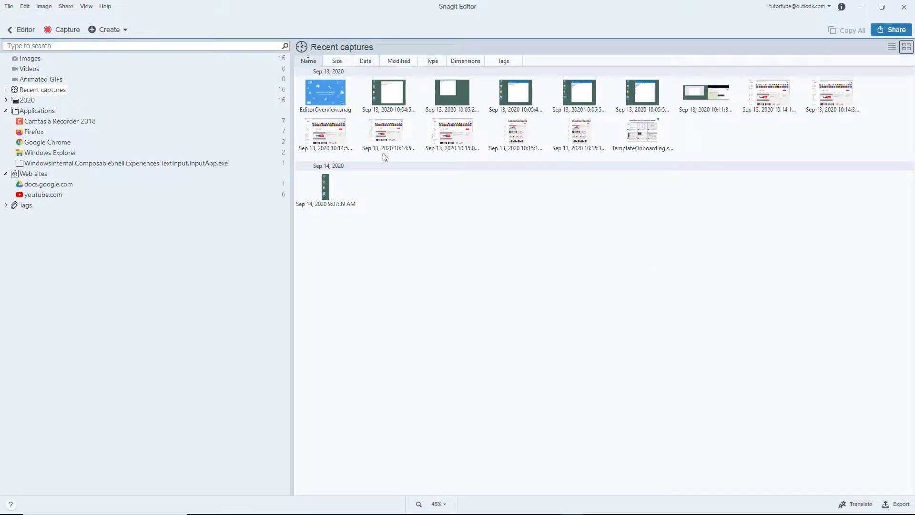
{"action": "mouse_move", "coordinate": [412, 153]}
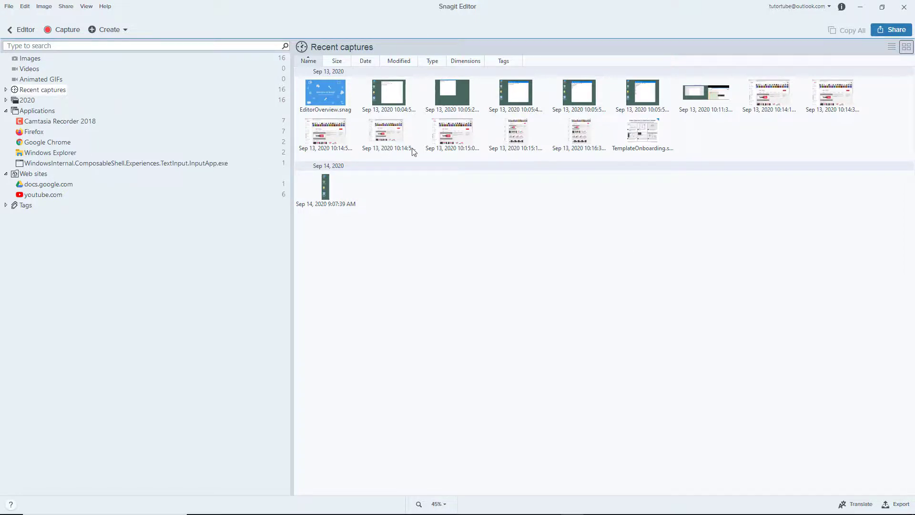